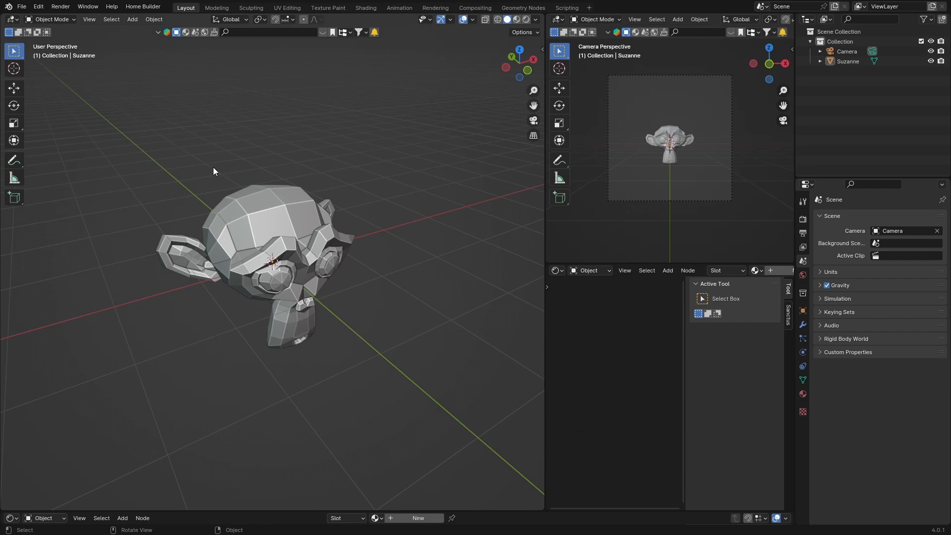
mouse_move(353, 219)
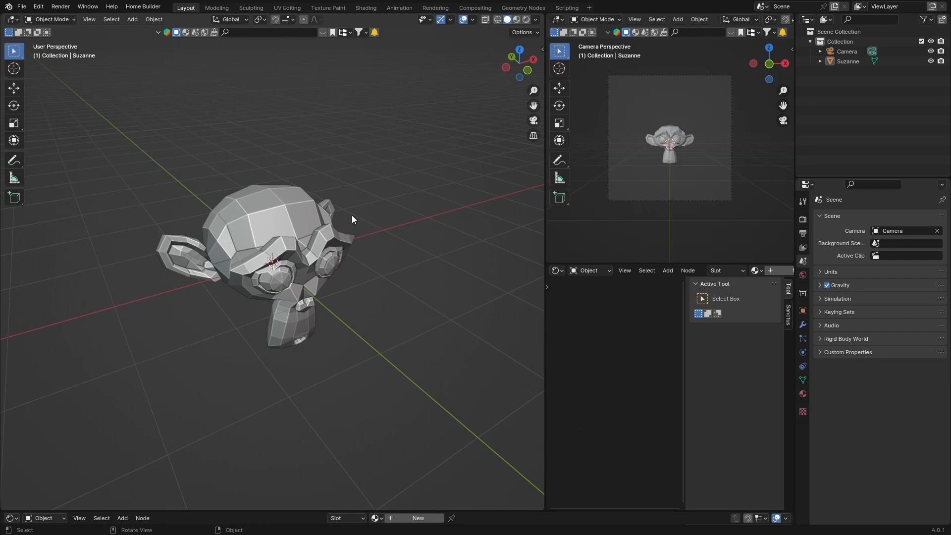
mouse_move(288, 248)
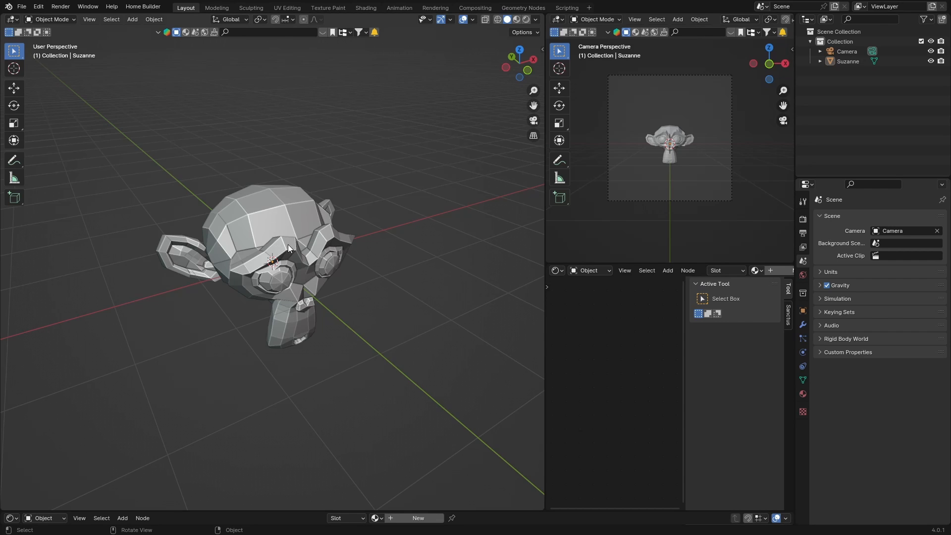
mouse_move(211, 255)
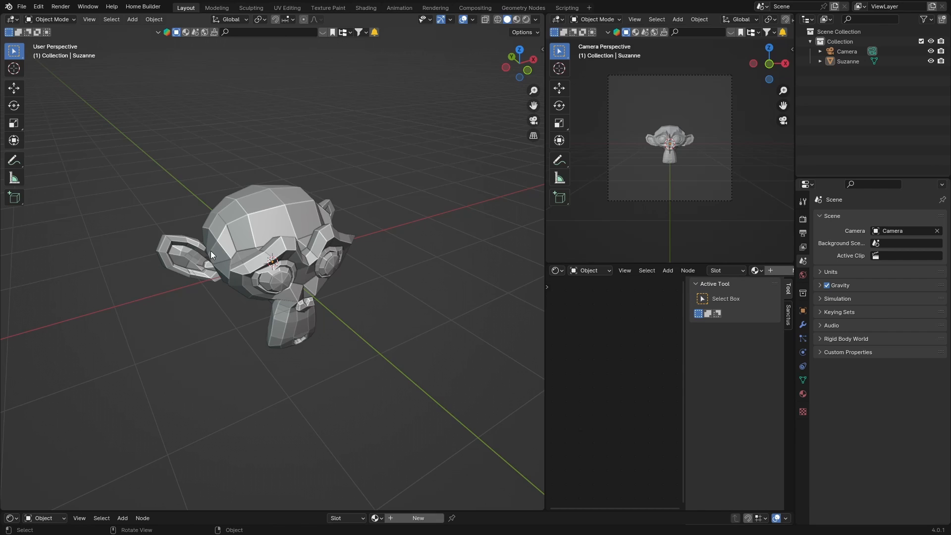
mouse_move(324, 177)
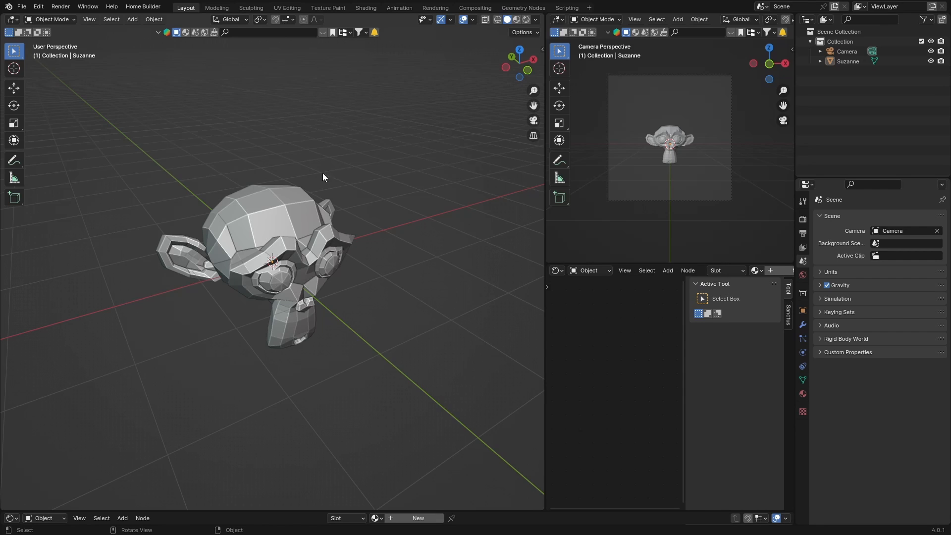
mouse_move(352, 178)
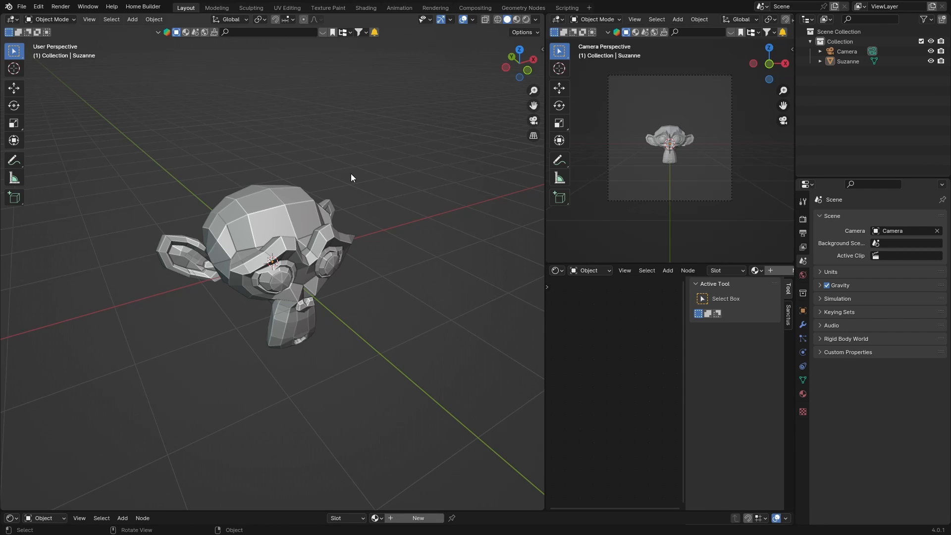
mouse_move(249, 210)
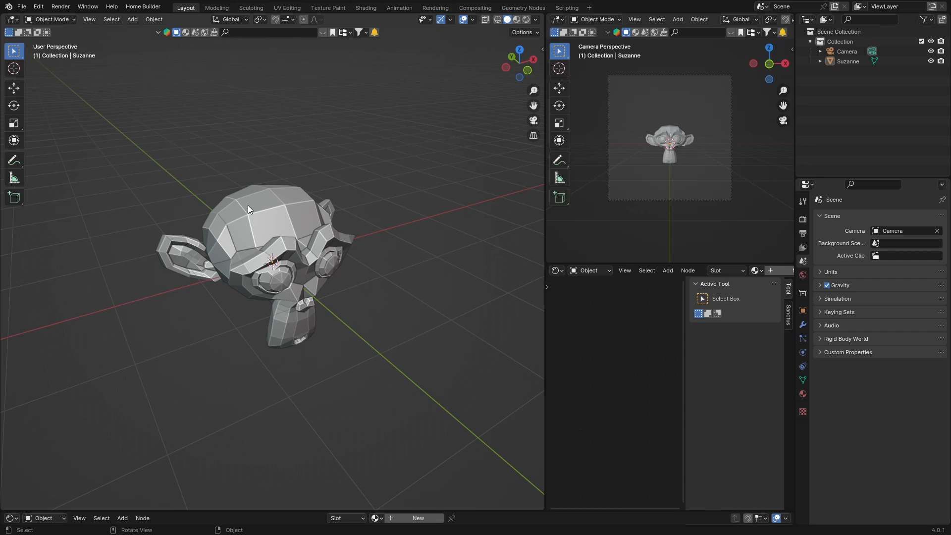
mouse_move(289, 203)
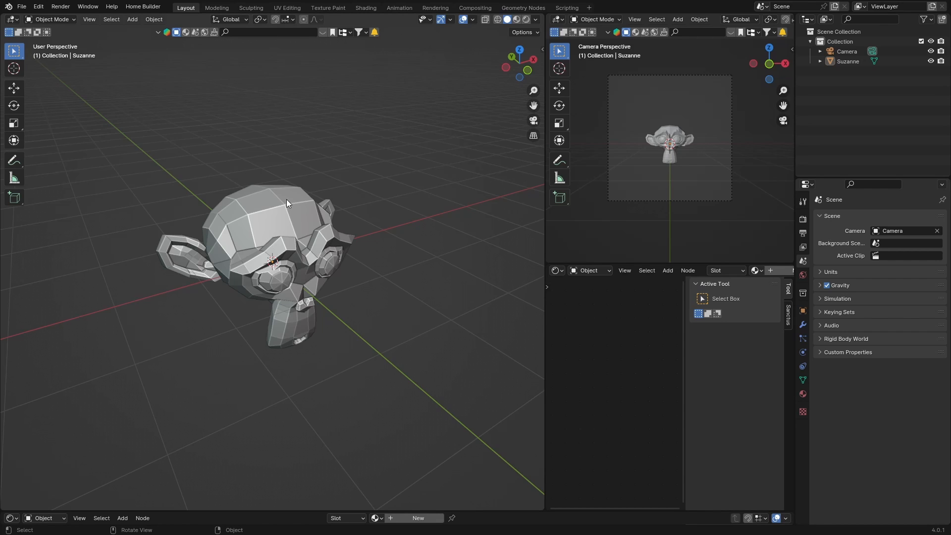
mouse_move(335, 160)
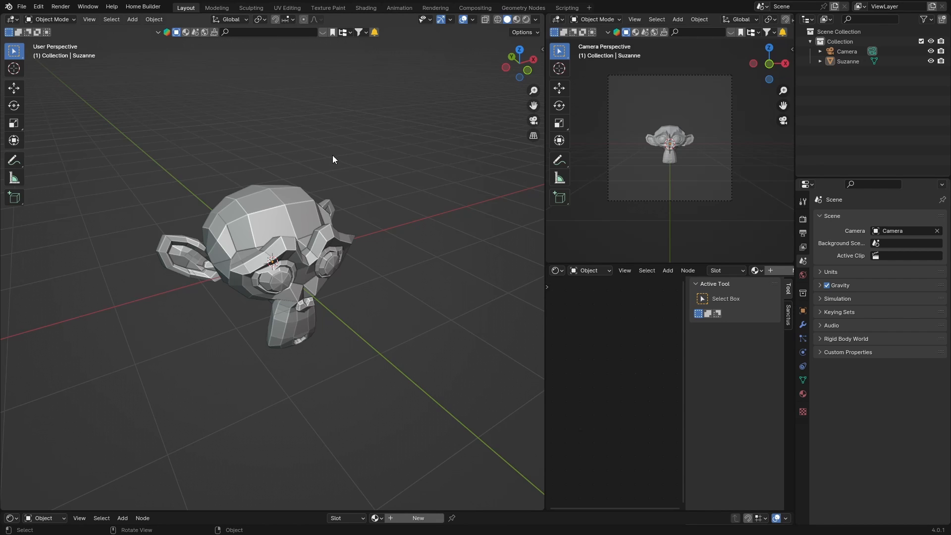
mouse_move(846, 332)
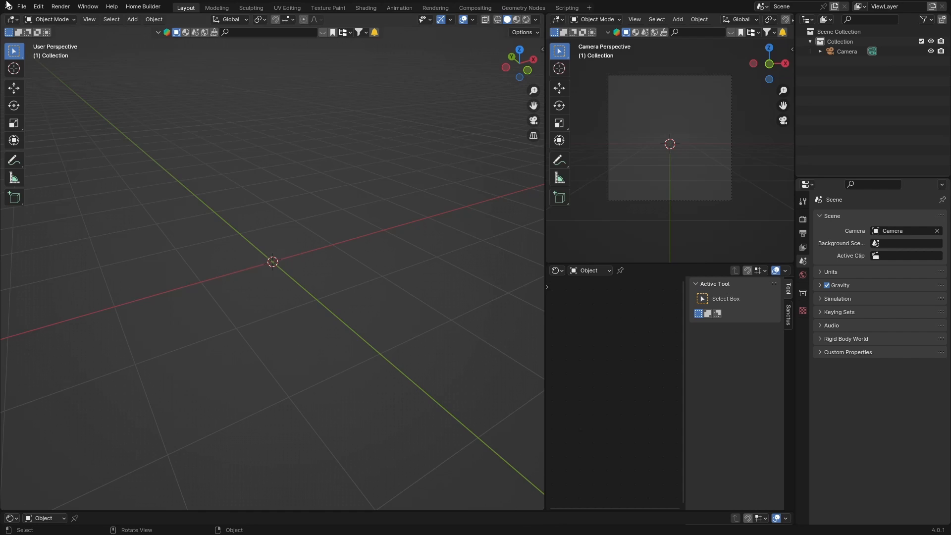
Search the Preferences add-ons for 'extr' to enable Add Mesh: Extra Objects.
left_click(38, 7)
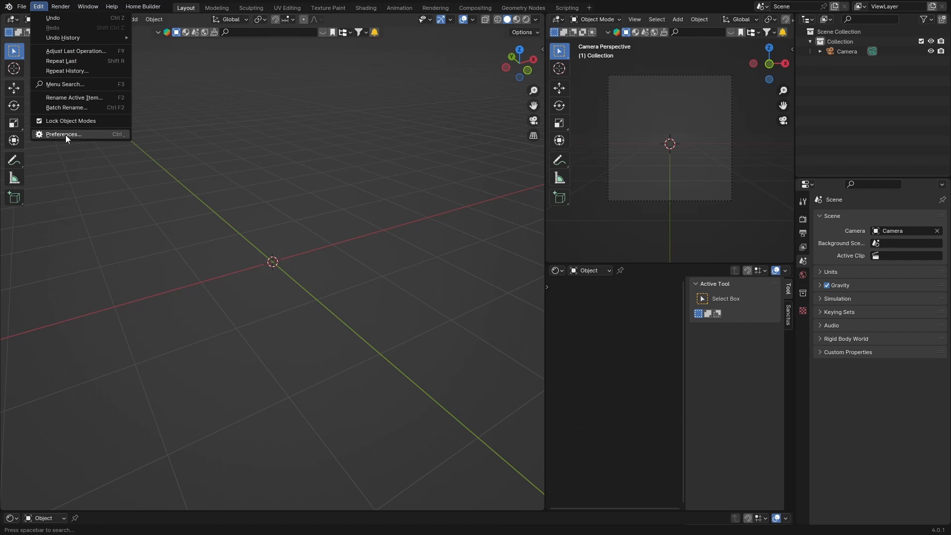
left_click(63, 133)
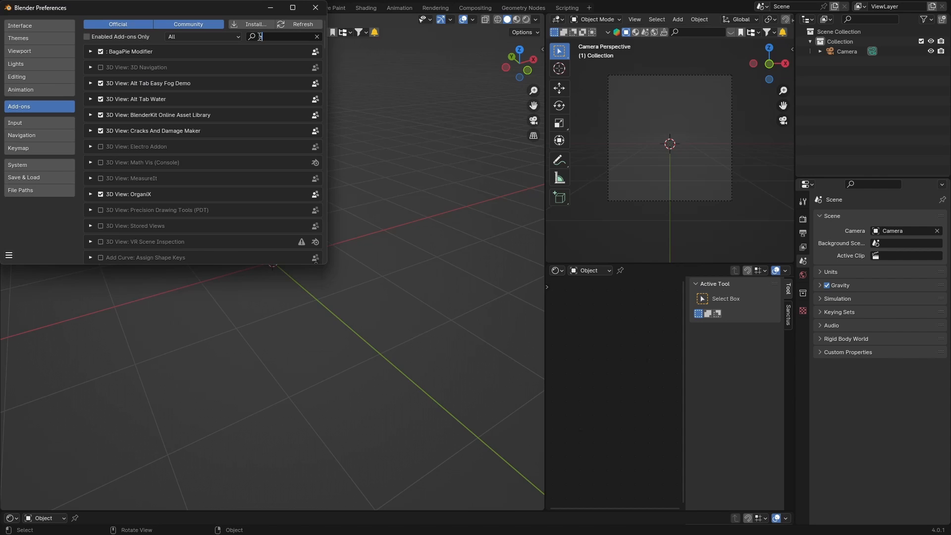
type("extr")
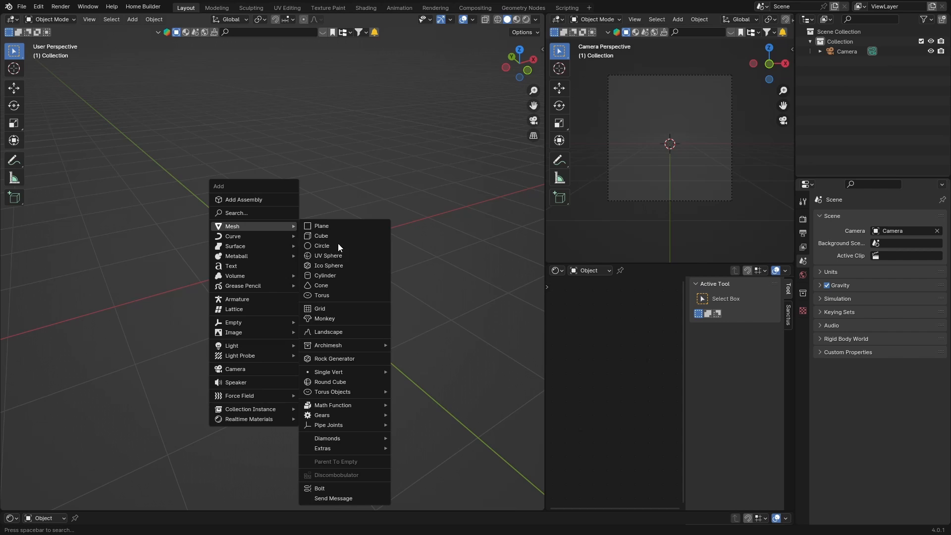
mouse_move(329, 372)
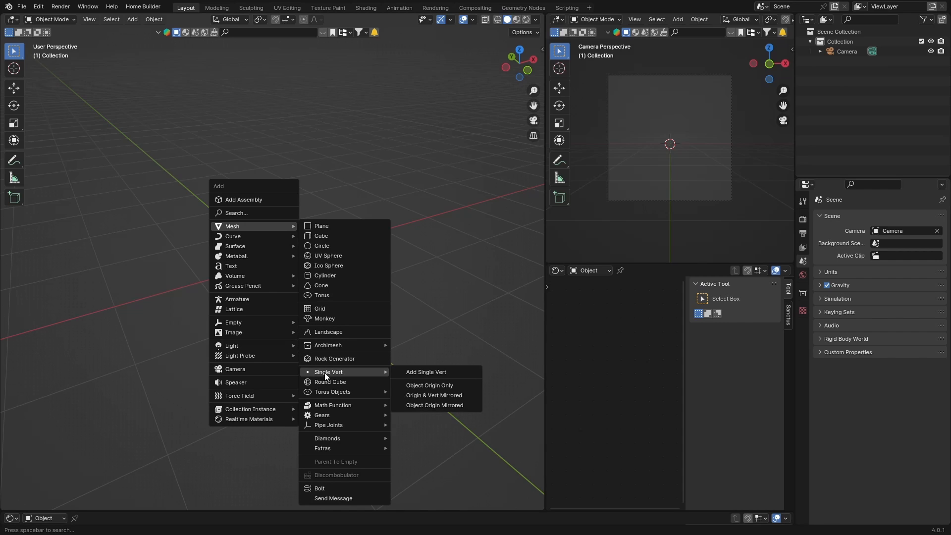
Add a Single Vert mesh object named Vert at the origin.
left_click(426, 372)
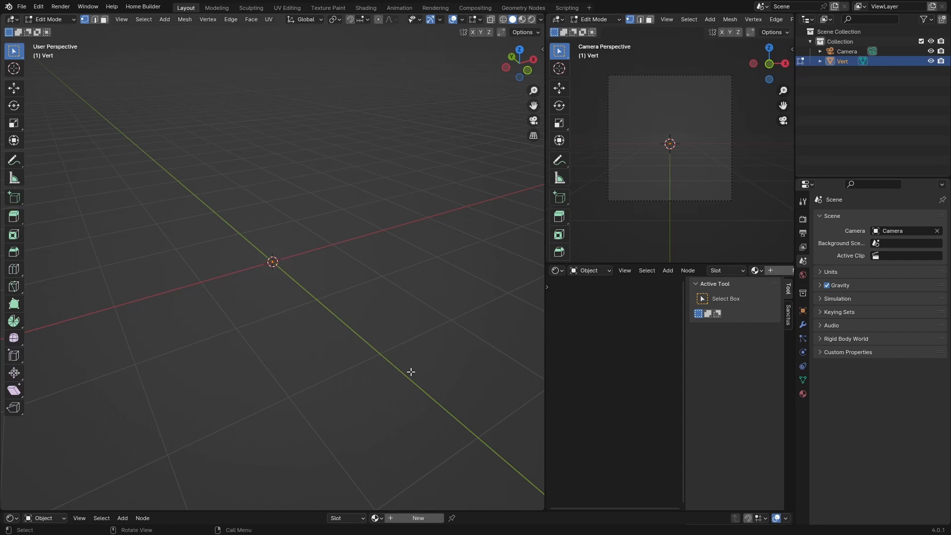
left_click(842, 62)
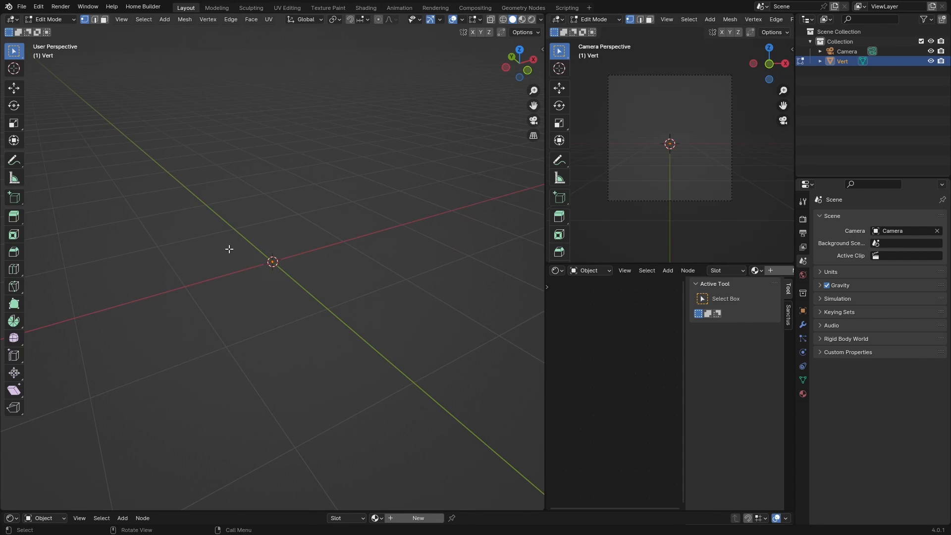
mouse_move(257, 257)
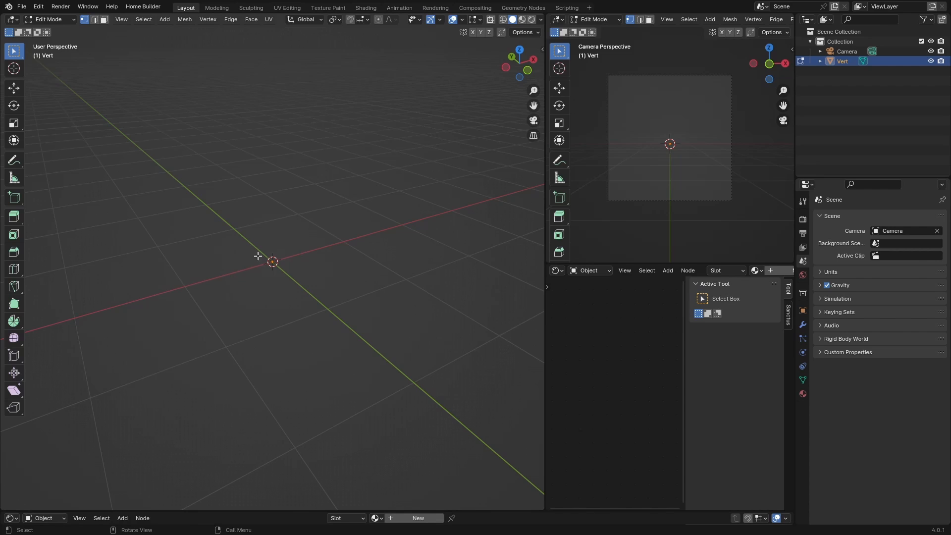
mouse_move(169, 233)
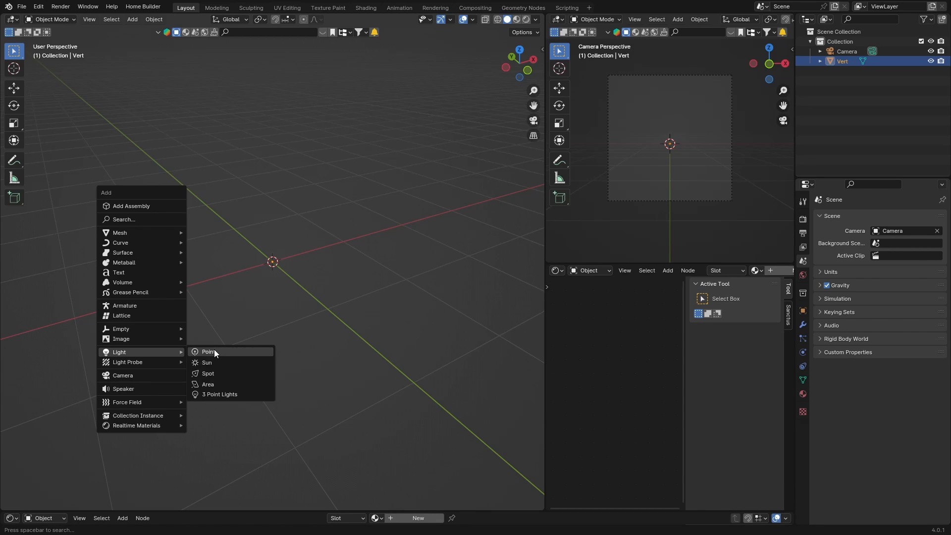
Add a point light and parent it to the Vert object.
left_click(209, 351)
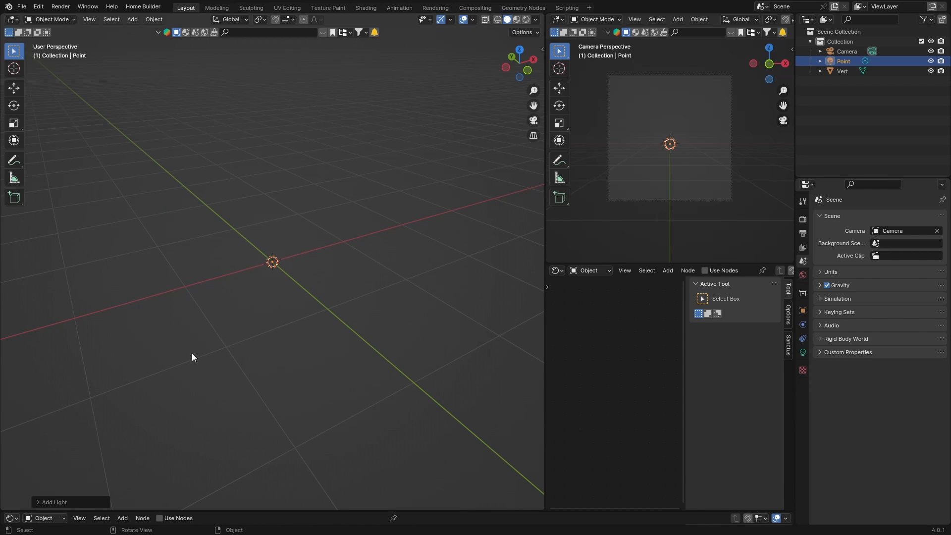
left_click(842, 70)
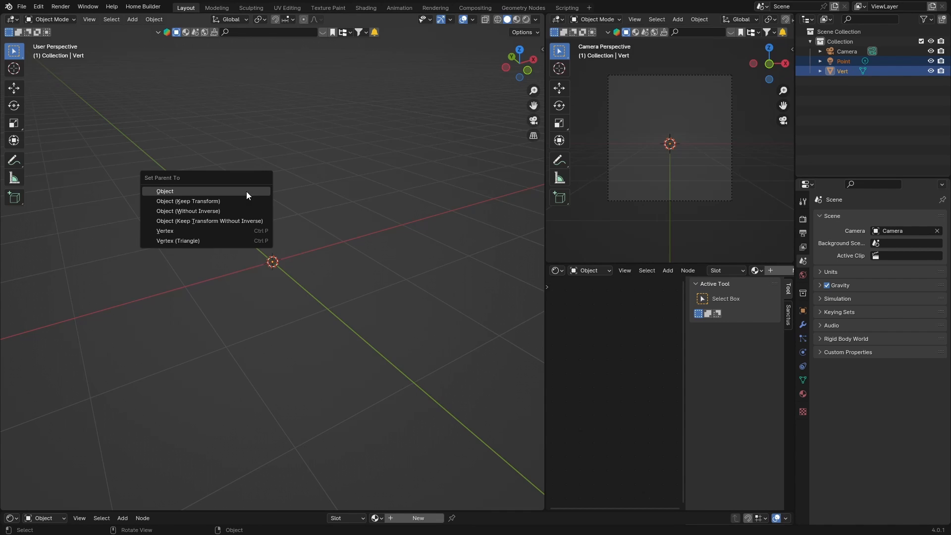
left_click(165, 191)
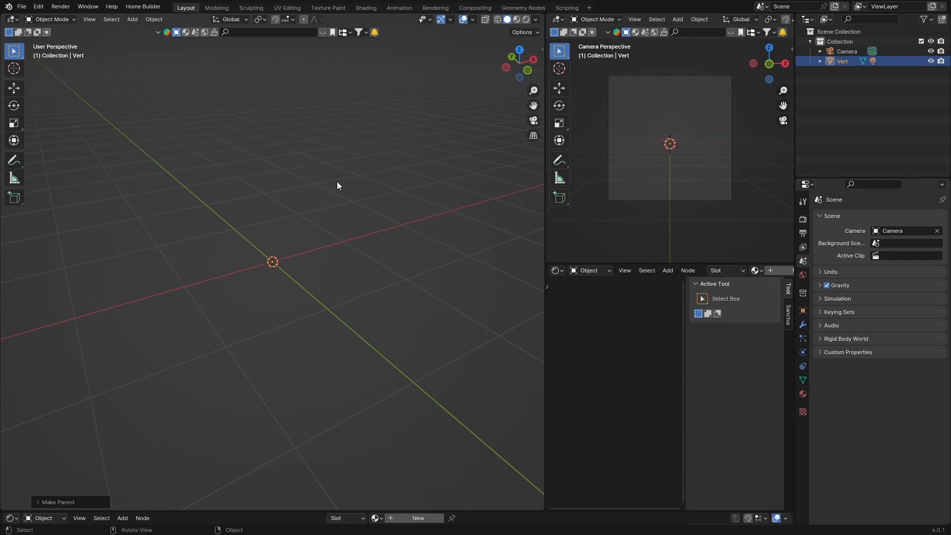
mouse_move(350, 231)
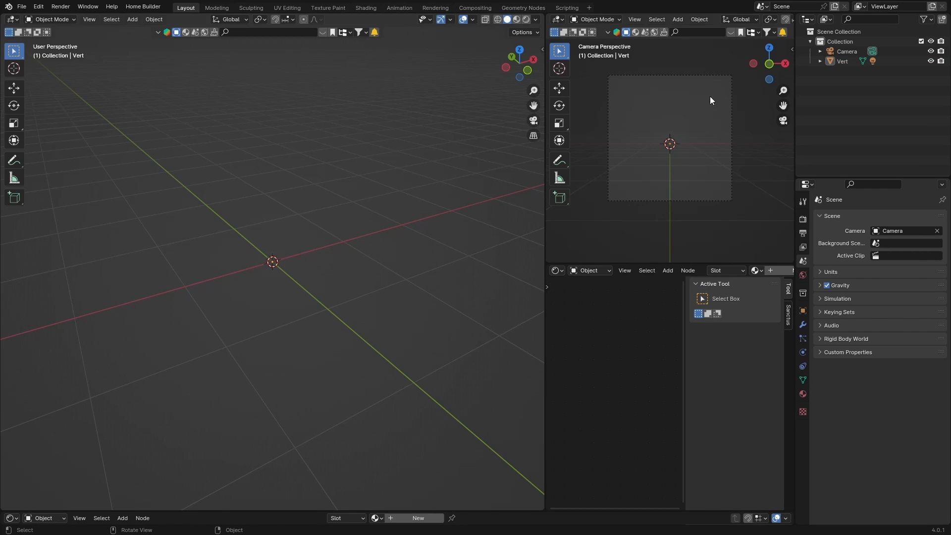
Set Vert's Object Properties instancing to Vertices.
left_click(842, 61)
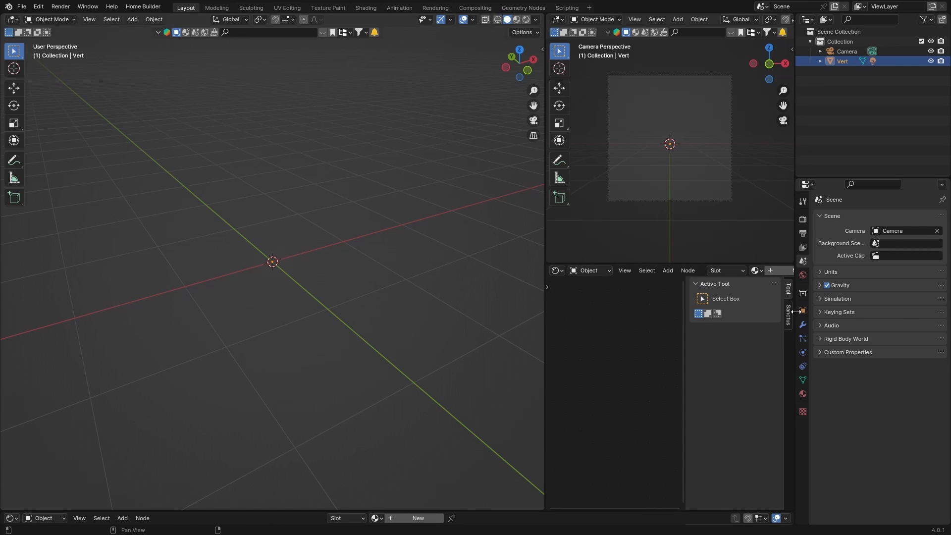
mouse_move(802, 324)
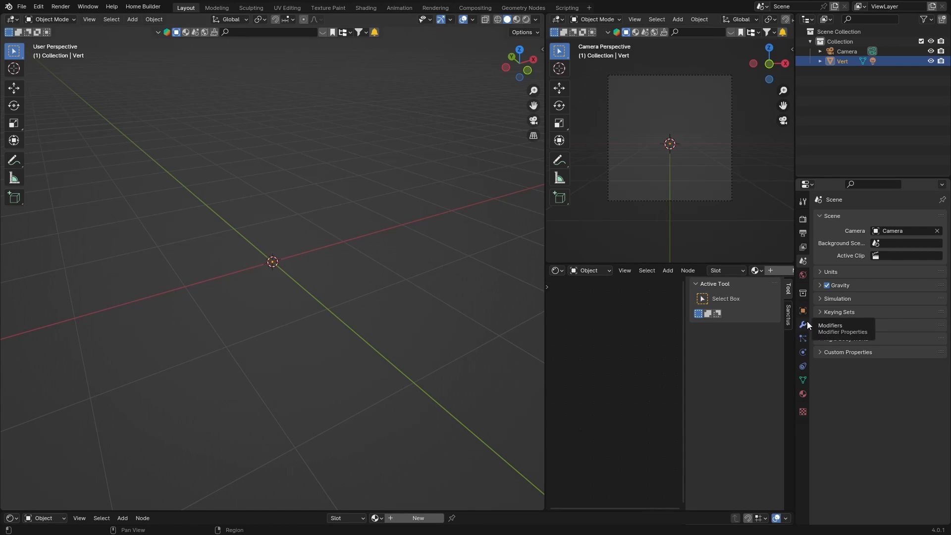
left_click(802, 310)
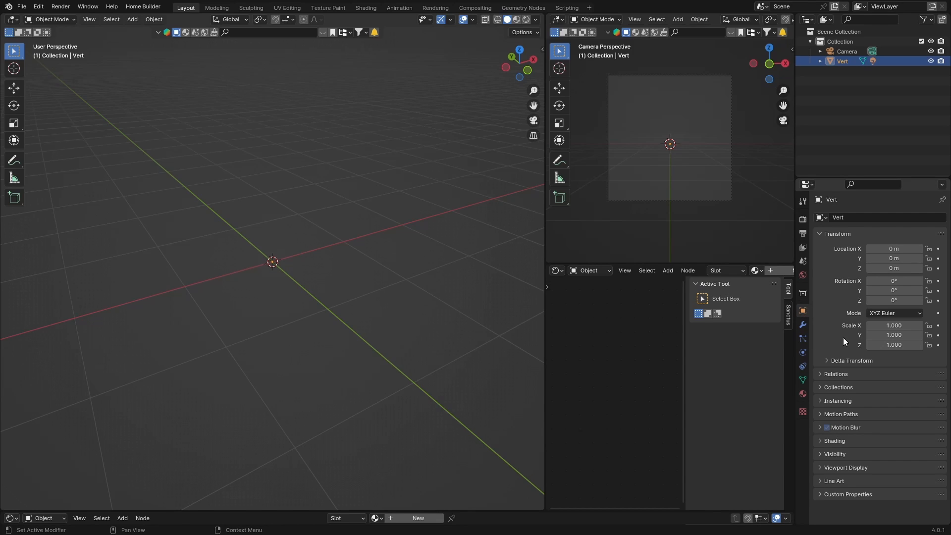
left_click(820, 400)
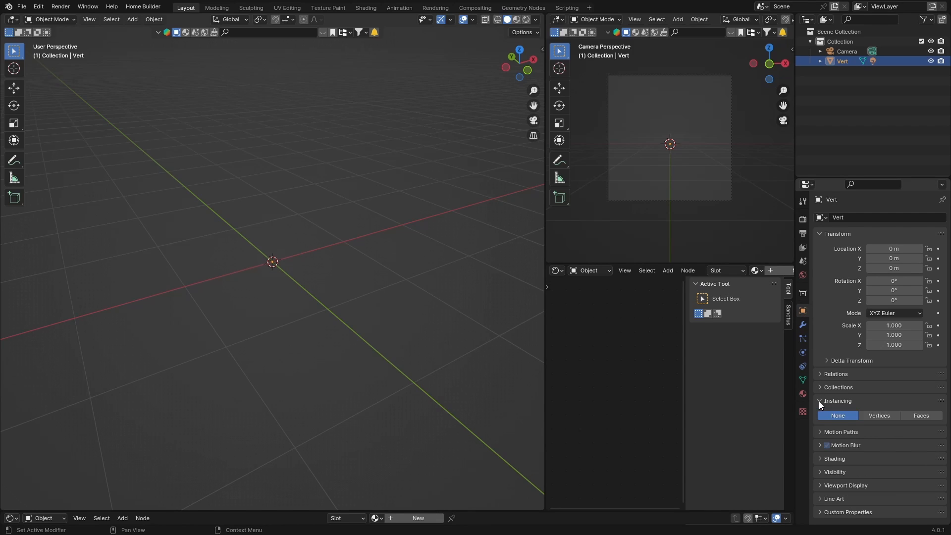
left_click(879, 416)
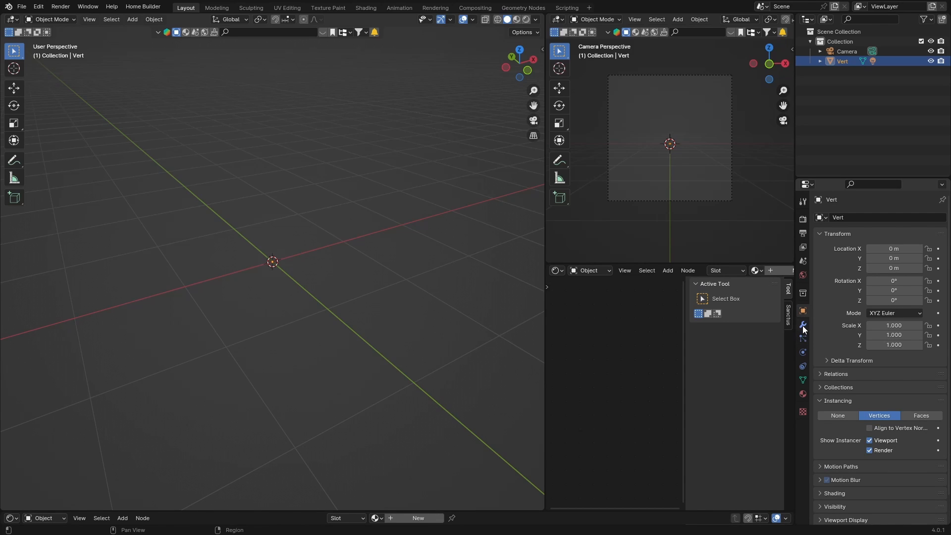
Add an Array modifier using Constant Offset instead of Relative Offset.
left_click(802, 324)
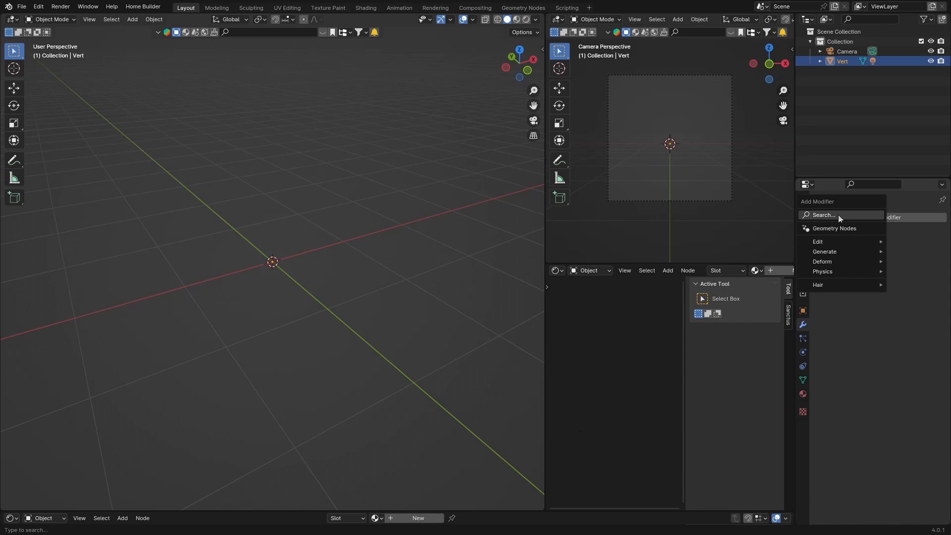
type("arr")
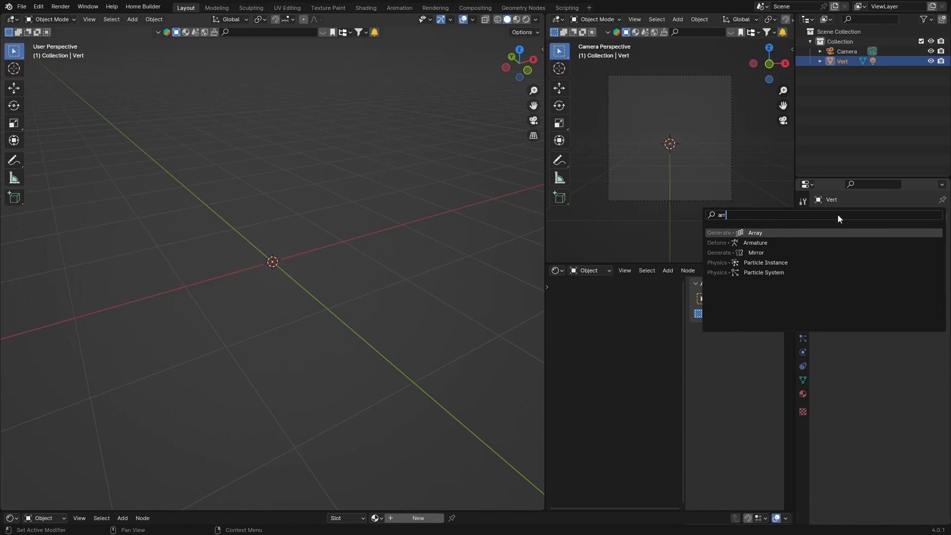
left_click(755, 232)
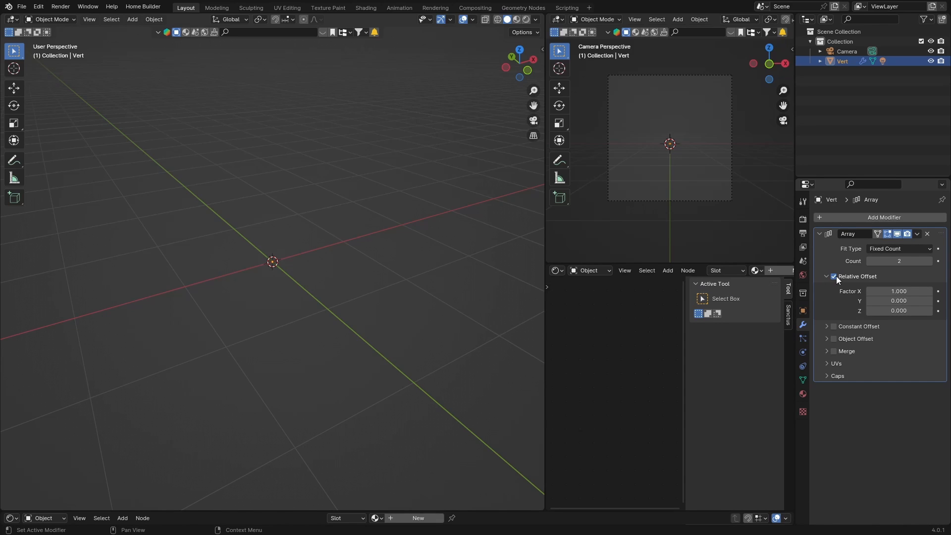
left_click(832, 276)
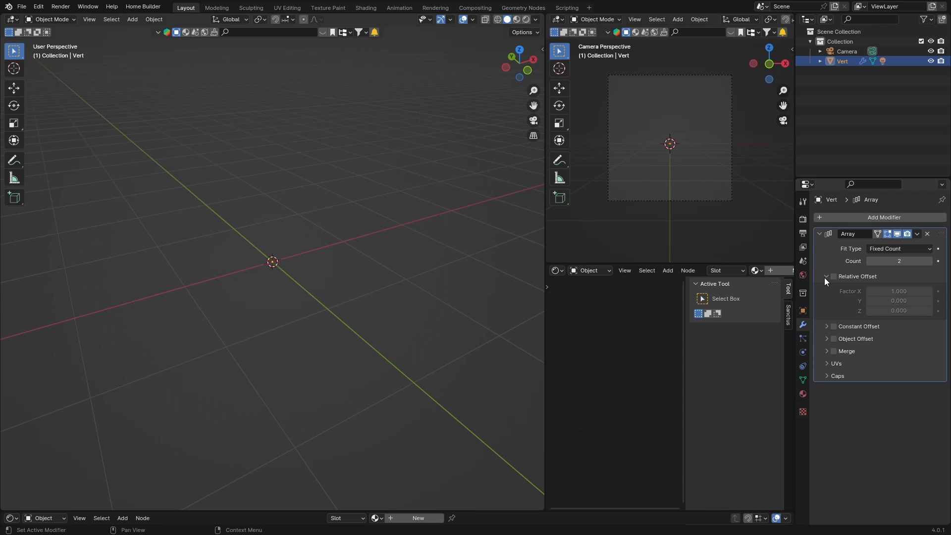
left_click(833, 289)
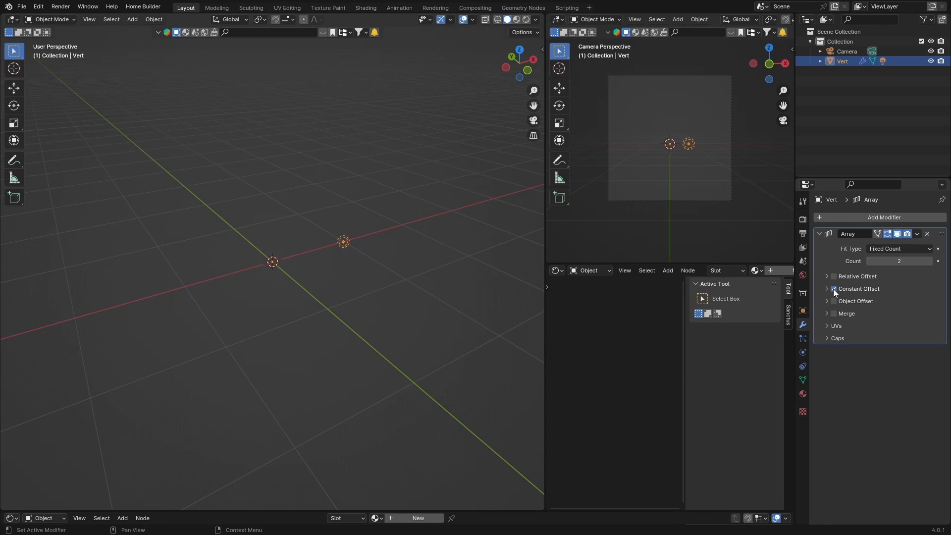
left_click(827, 289)
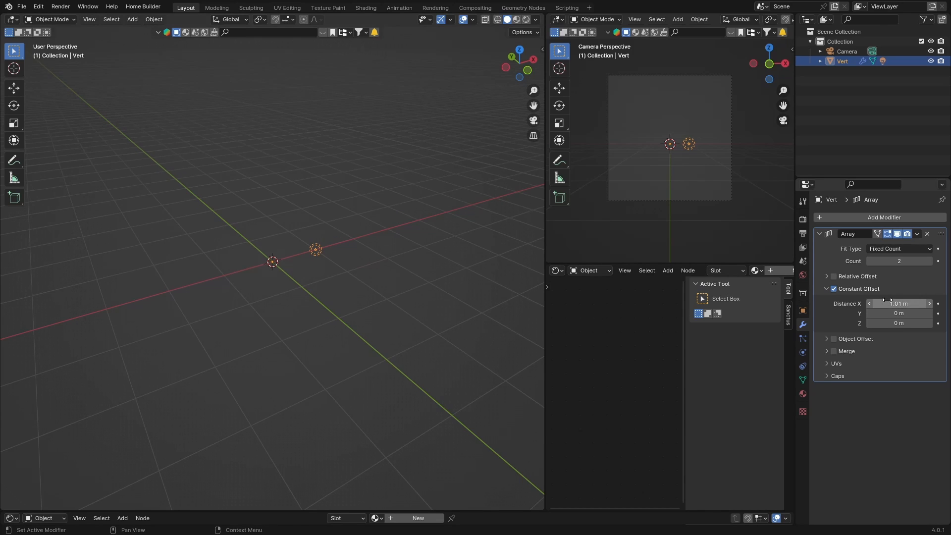
Set the array to 6 copies with 1 m X spacing and offset Y/Z distances.
left_click_drag(903, 303, 891, 303)
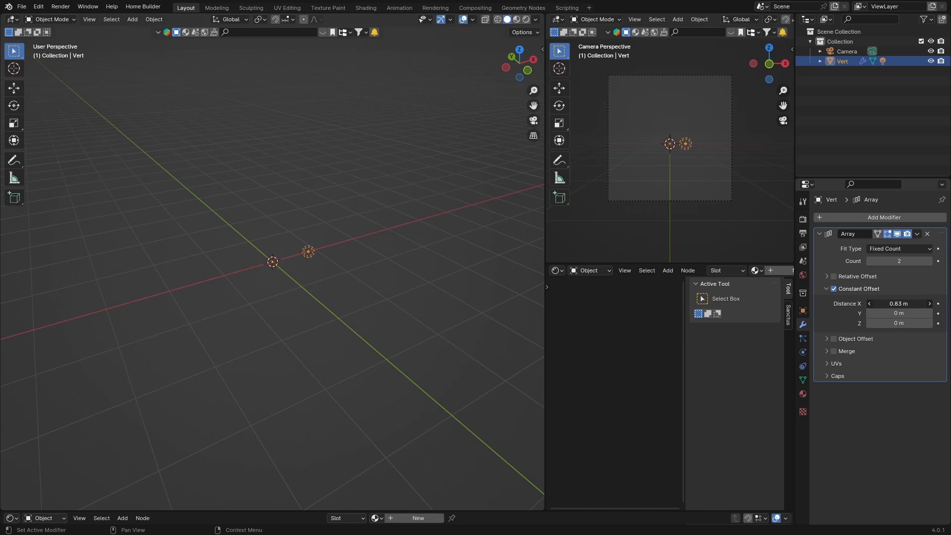
left_click_drag(897, 303, 909, 303)
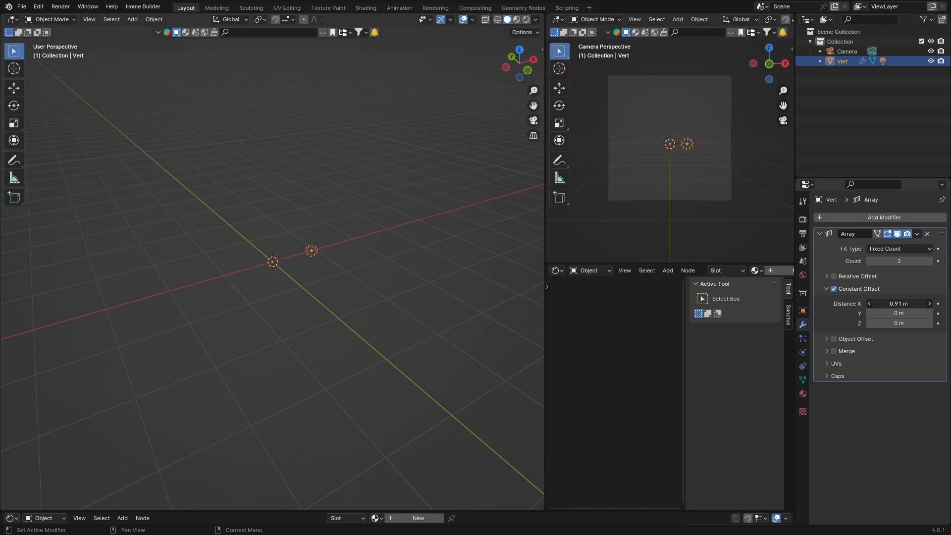
left_click_drag(904, 303, 891, 303)
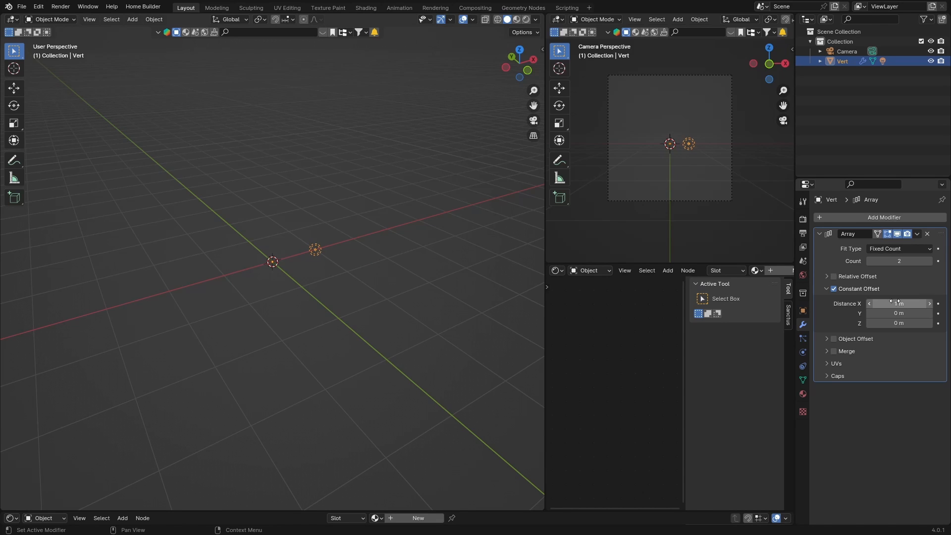
left_click(929, 260)
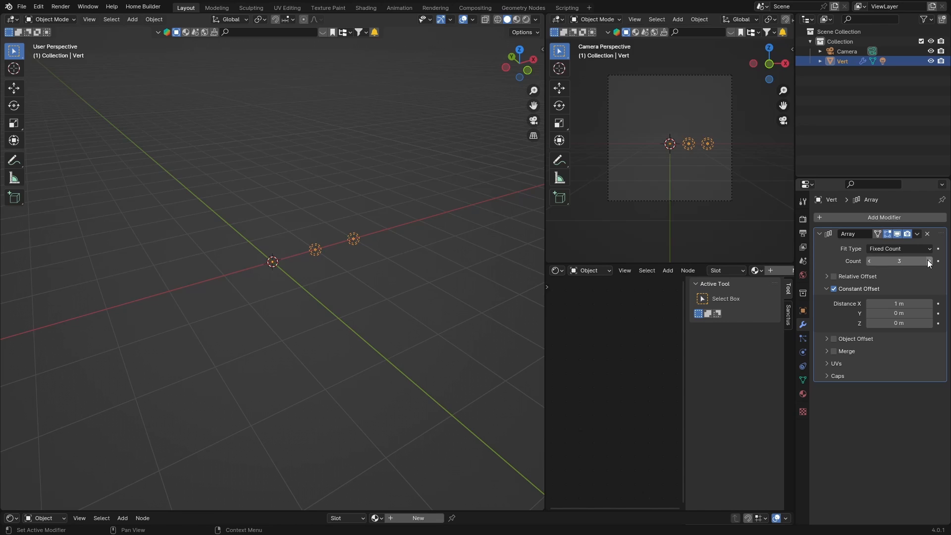
left_click(928, 261)
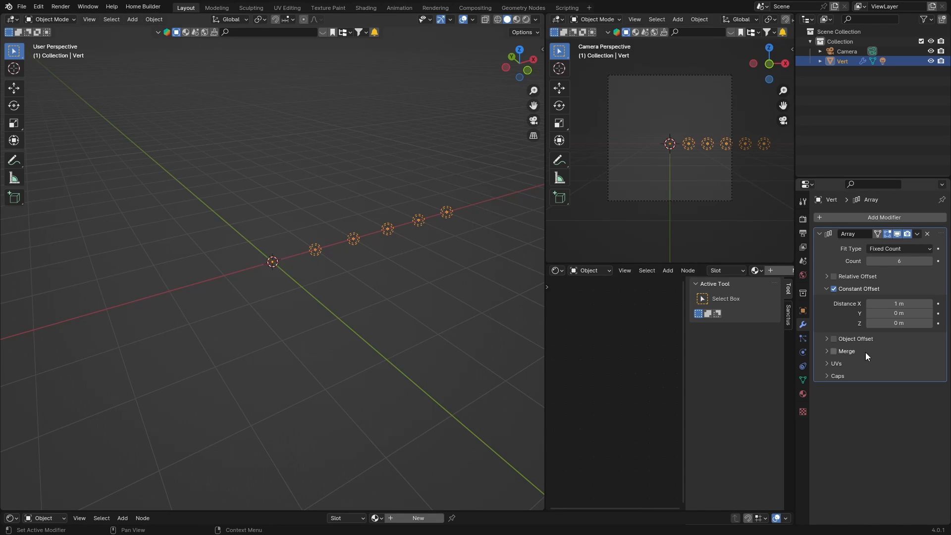
mouse_move(898, 313)
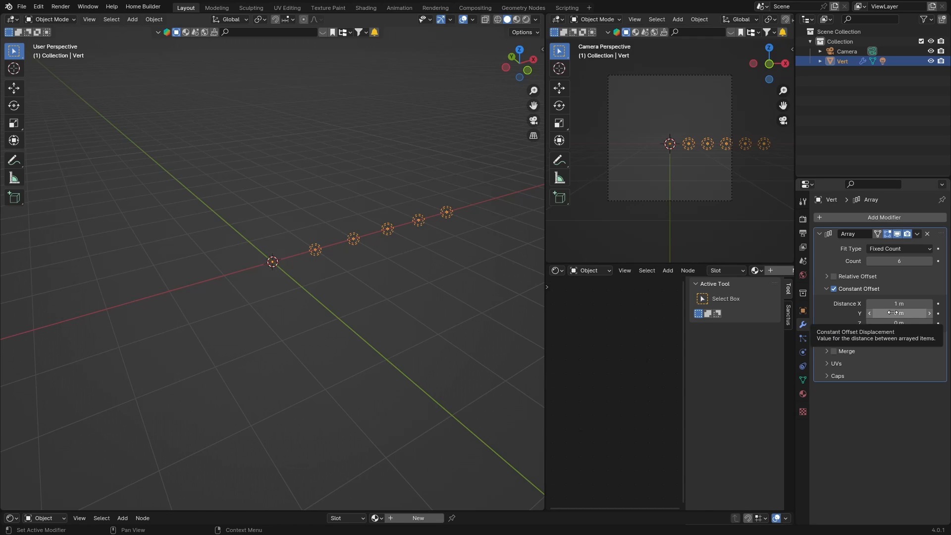
left_click_drag(897, 313, 897, 312)
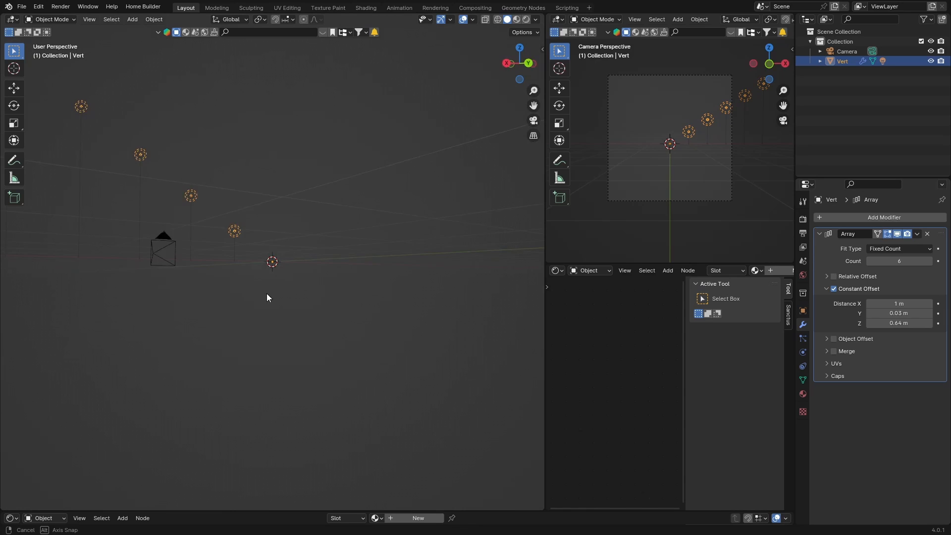
Switch to back orthographic view and set Constant Offset Distance Z to 0.
key("KP_1")
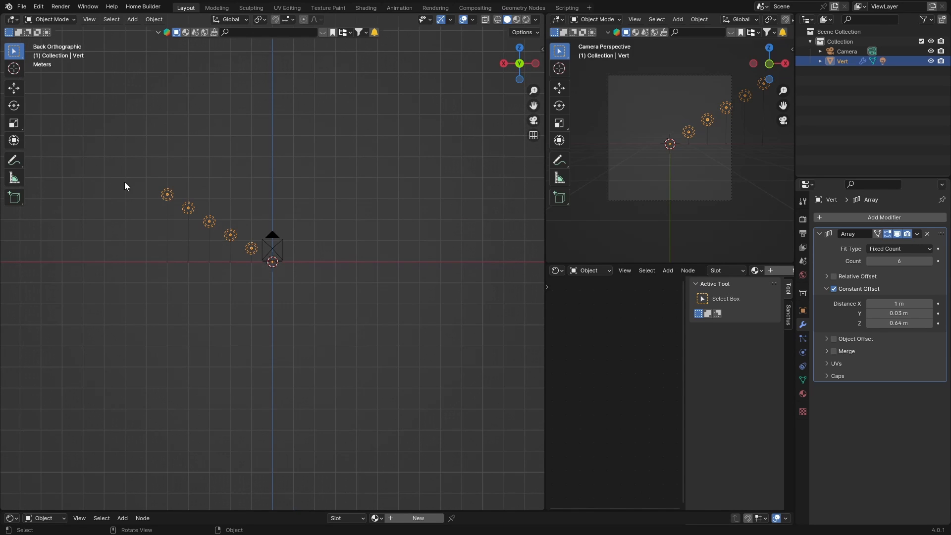
mouse_move(340, 208)
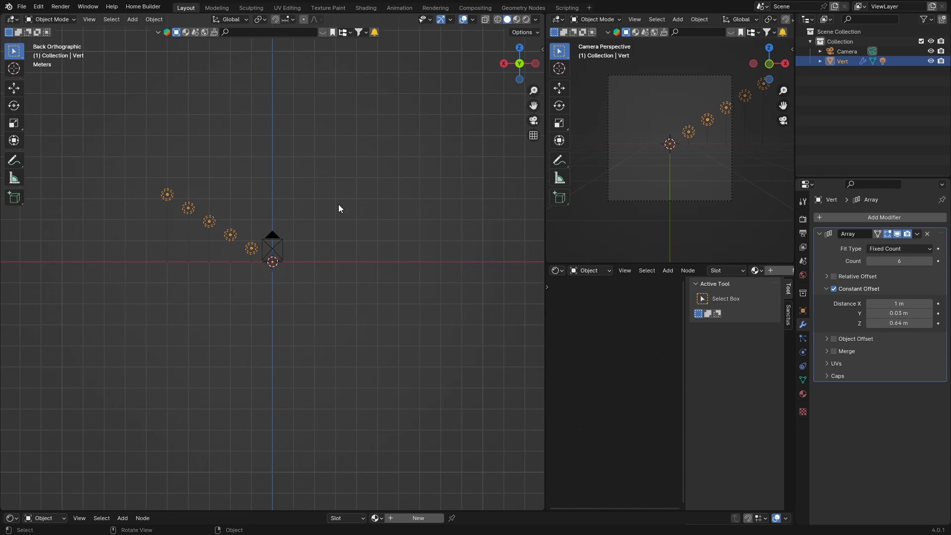
double_click(899, 323)
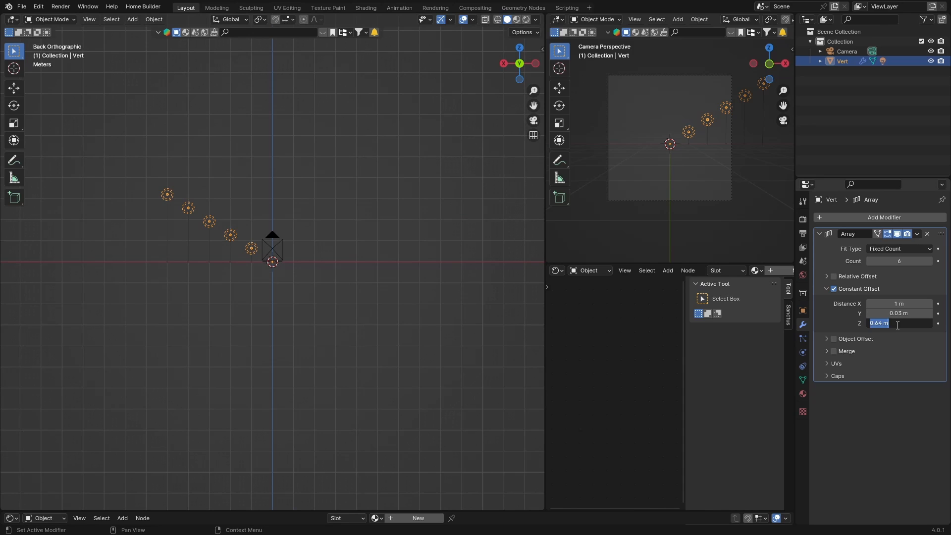
type("0")
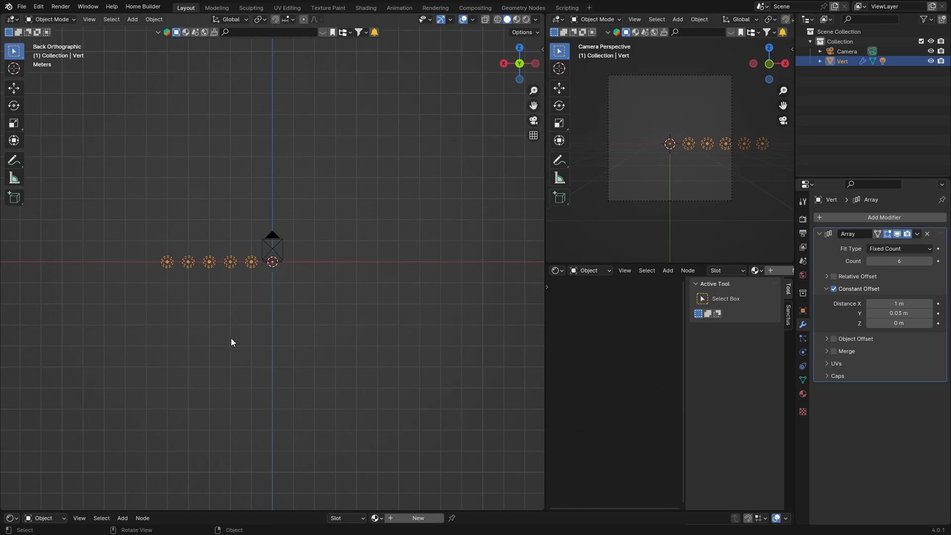